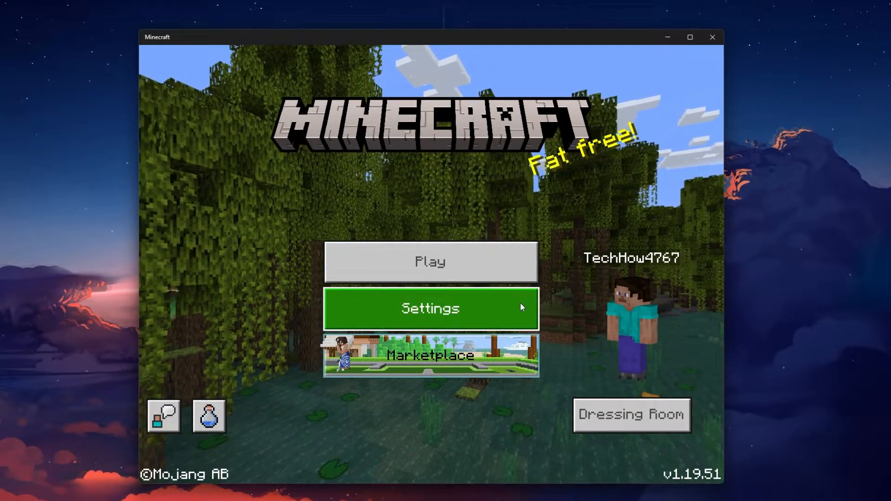
Step: Go from the Minecraft main menu into Settings and its Account section
click(429, 308)
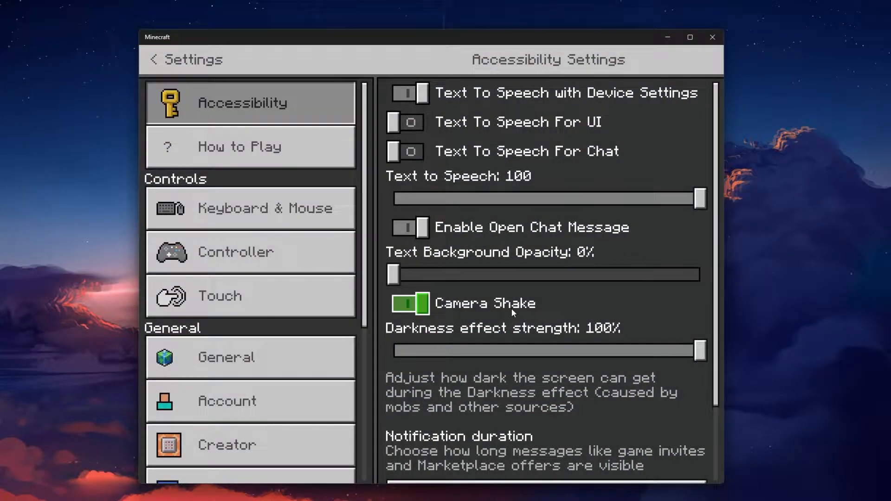
click(250, 401)
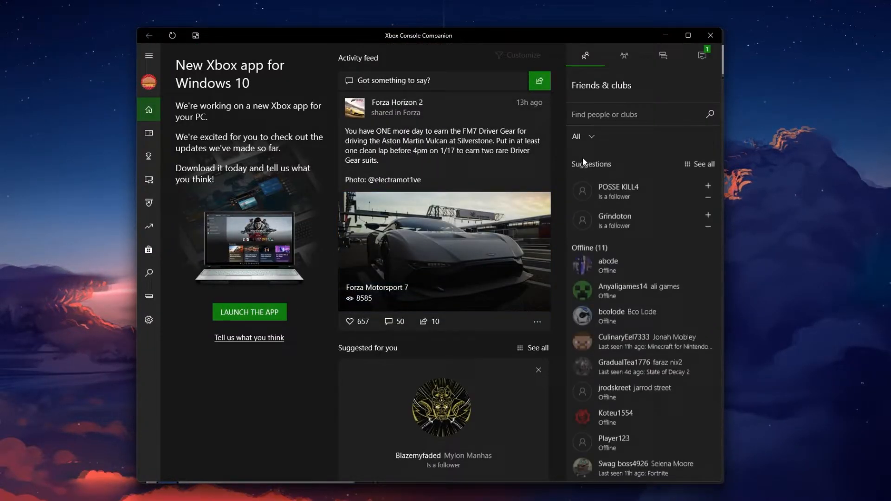
mouse_move(148, 83)
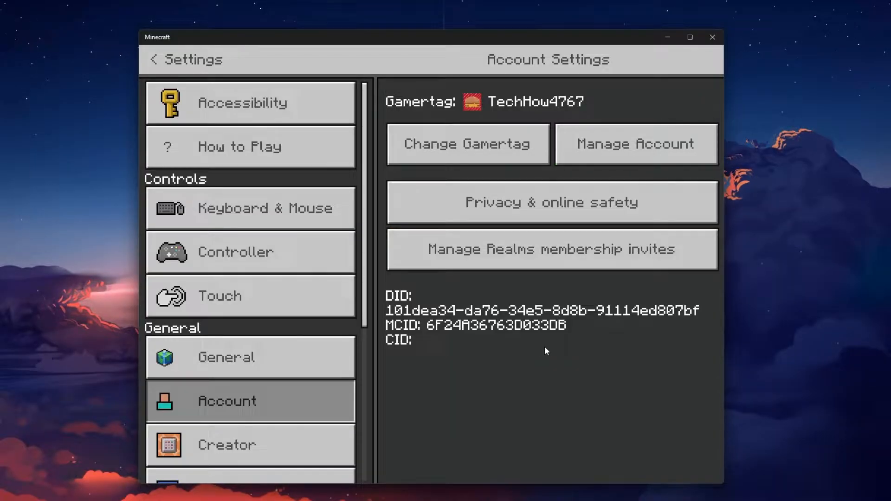
mouse_move(538, 351)
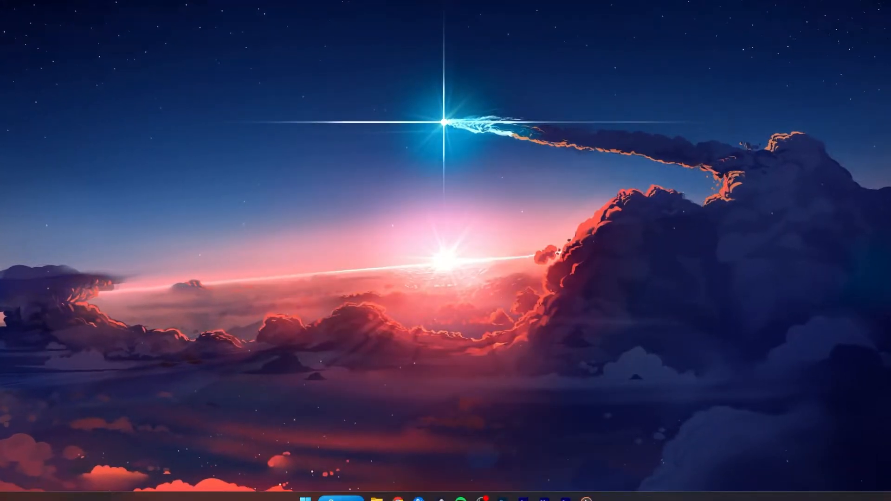
Step: End the network-using chrome.exe process from Resource Monitor's Network list
click(340, 500)
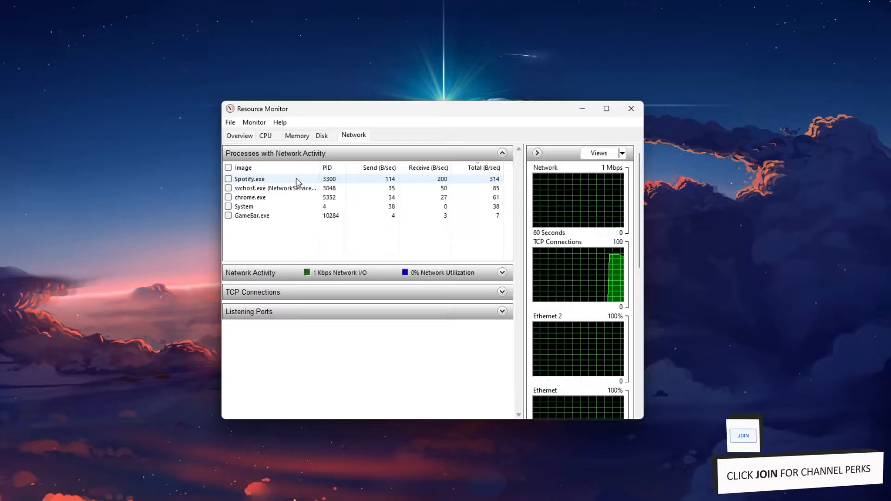
right_click(248, 197)
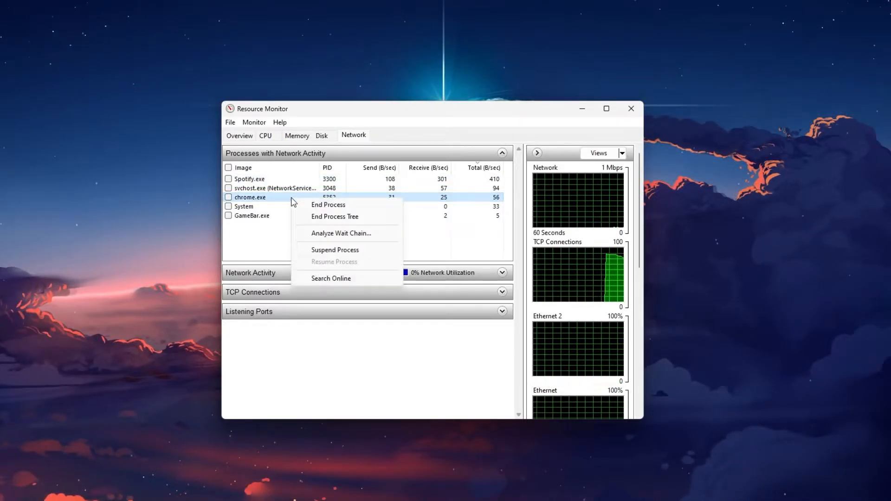
click(273, 238)
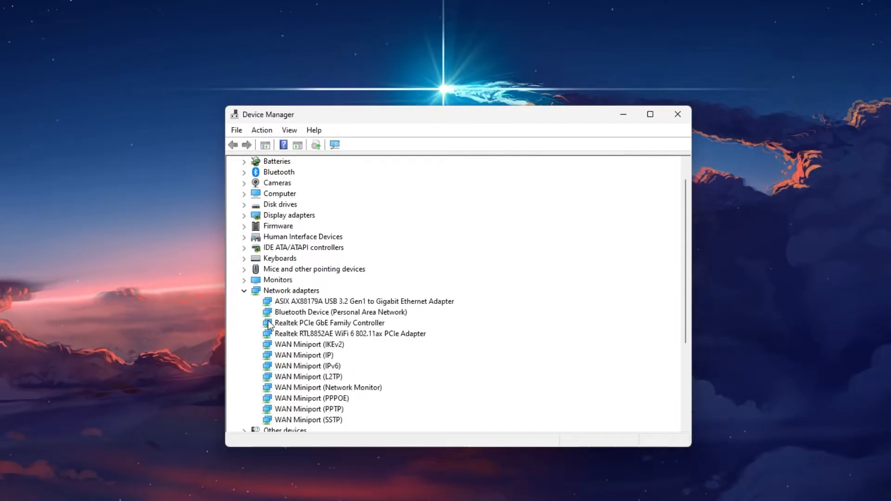
Step: Start a driver update for the ASIX AX88179A USB 3.2 Gigabit Ethernet Adapter
click(363, 237)
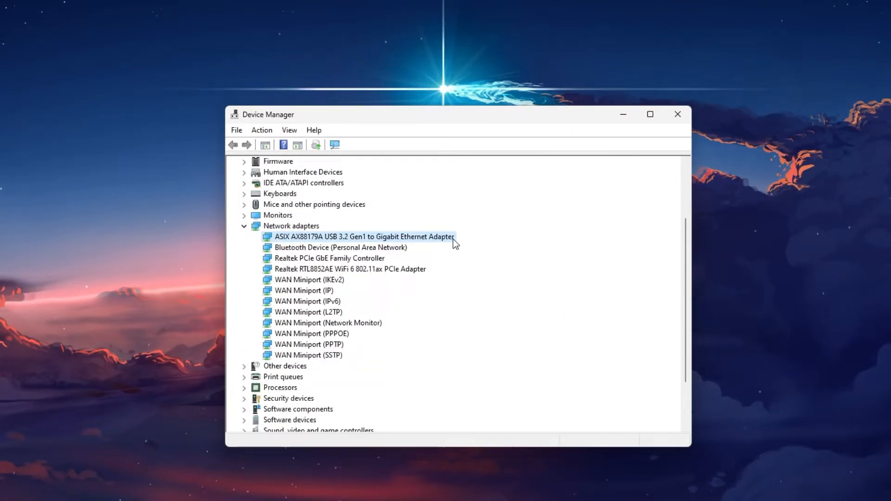
right_click(363, 236)
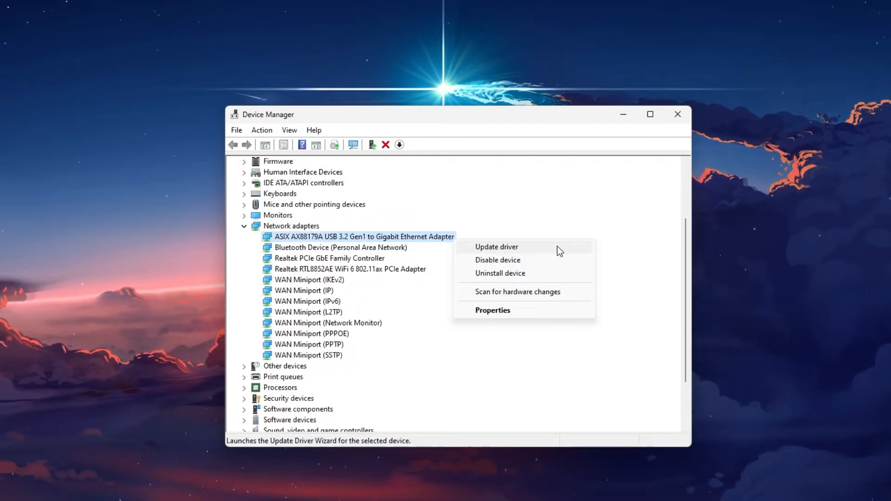
click(495, 247)
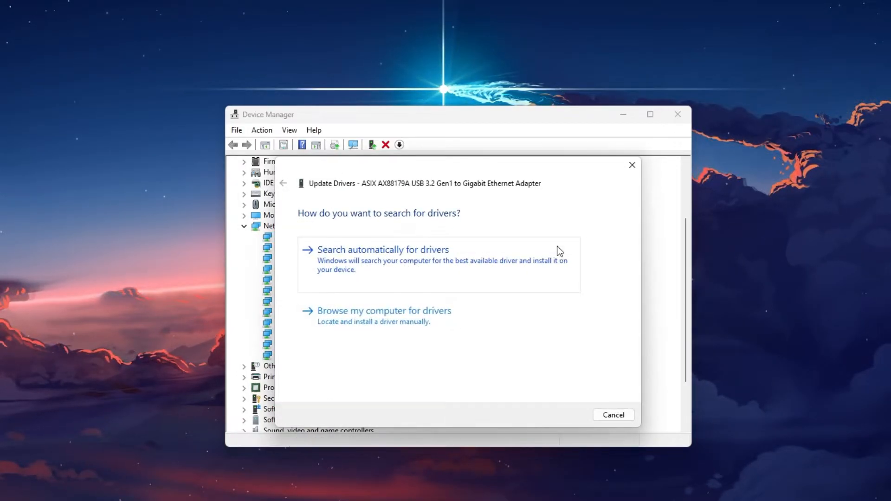
mouse_move(363, 262)
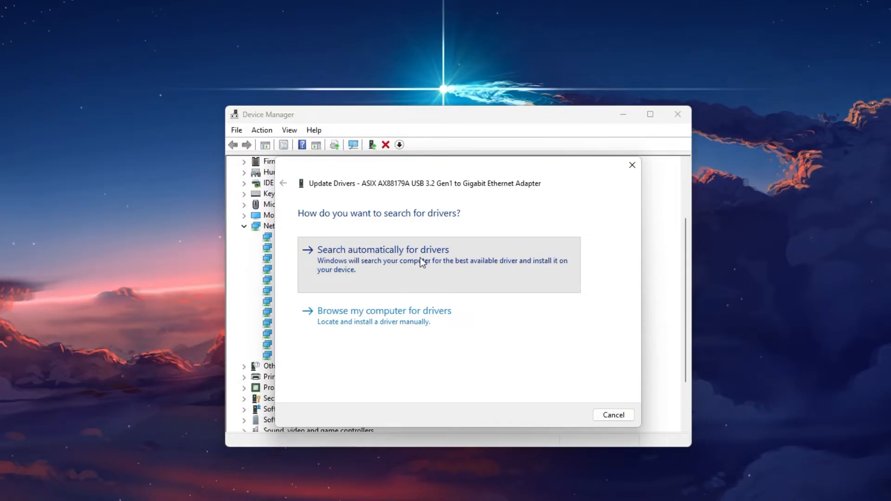
mouse_move(602, 263)
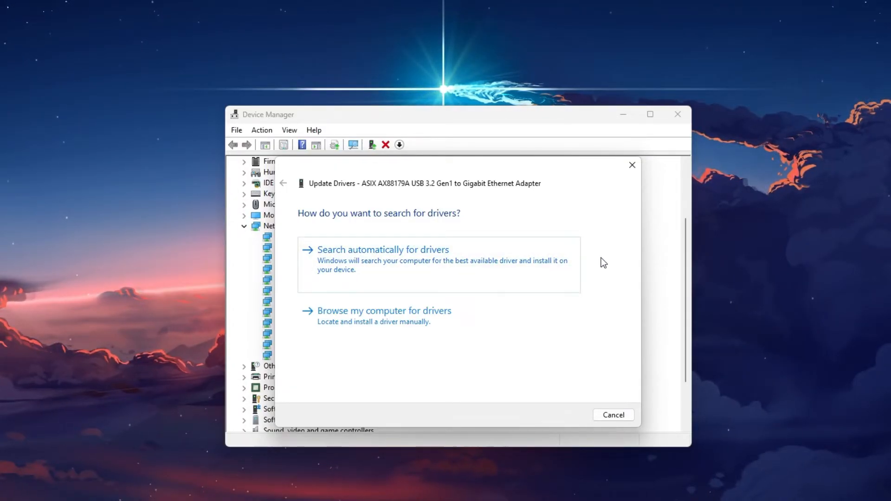
mouse_move(631, 165)
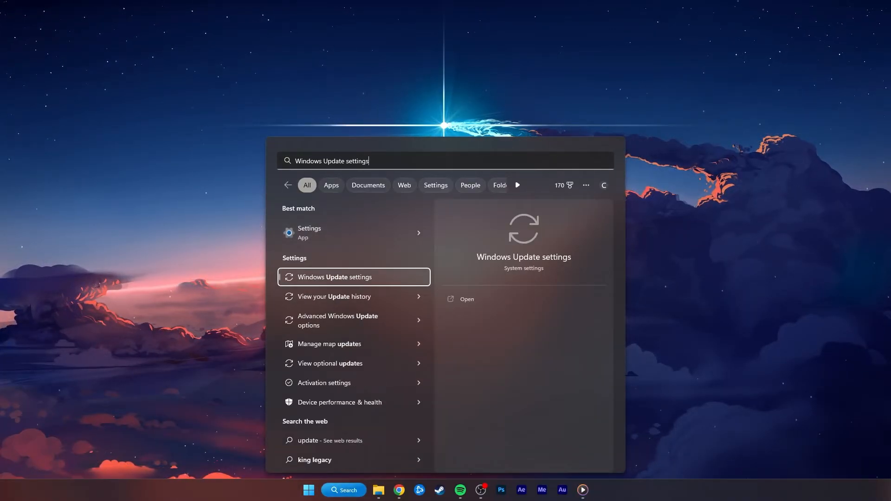
Step: Start a check for new updates on the Windows Update settings page
click(334, 277)
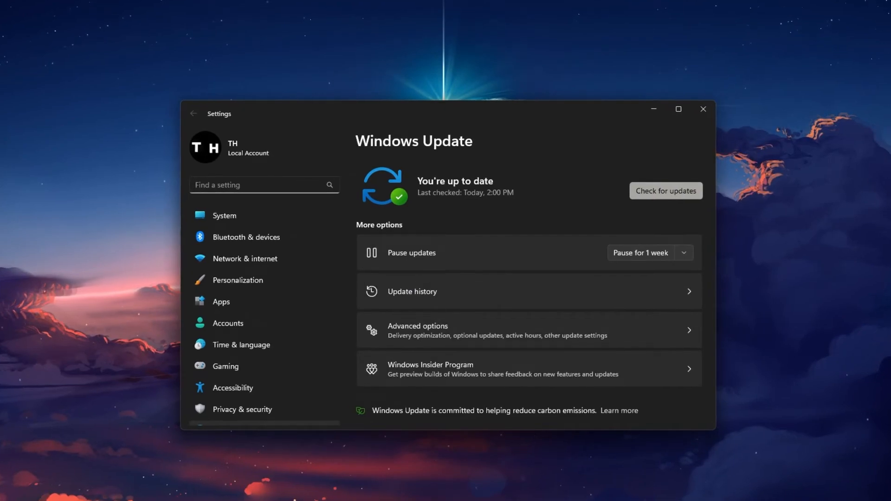
click(664, 190)
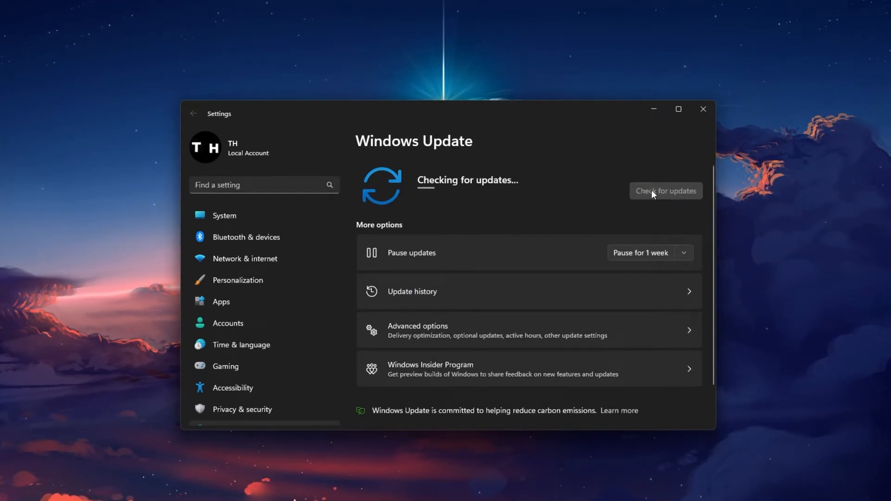
mouse_move(508, 131)
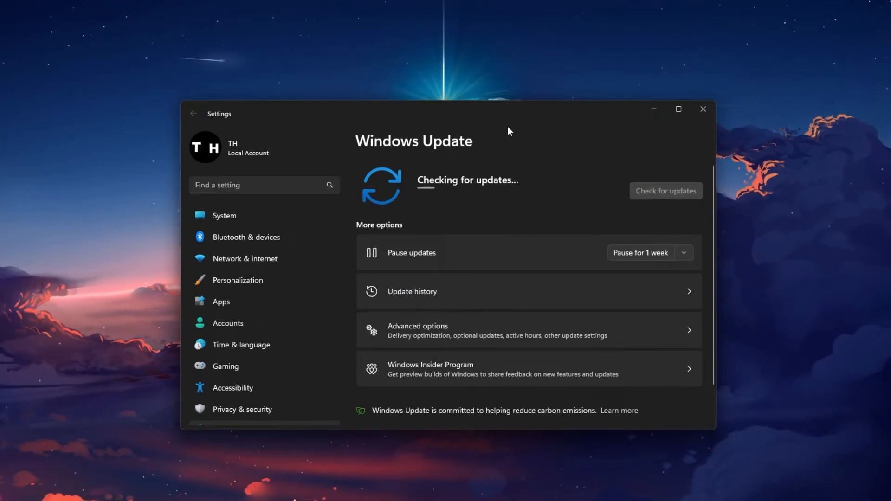